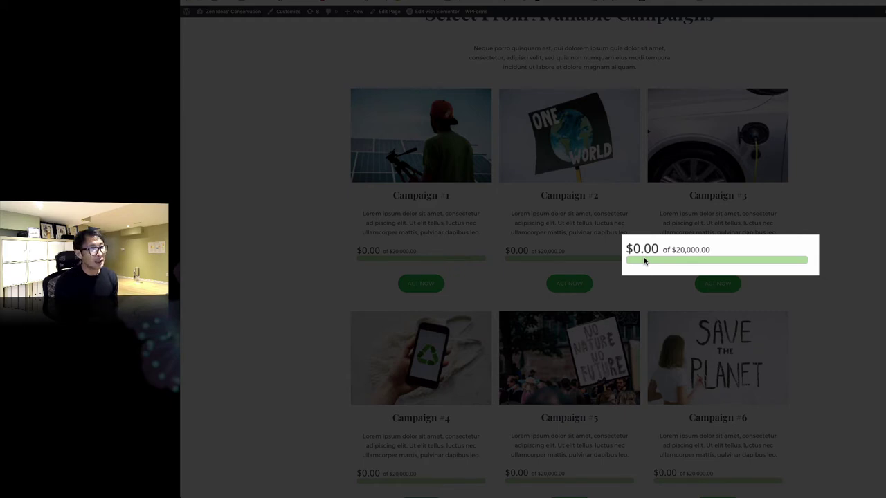
pyautogui.moveTo(747, 253)
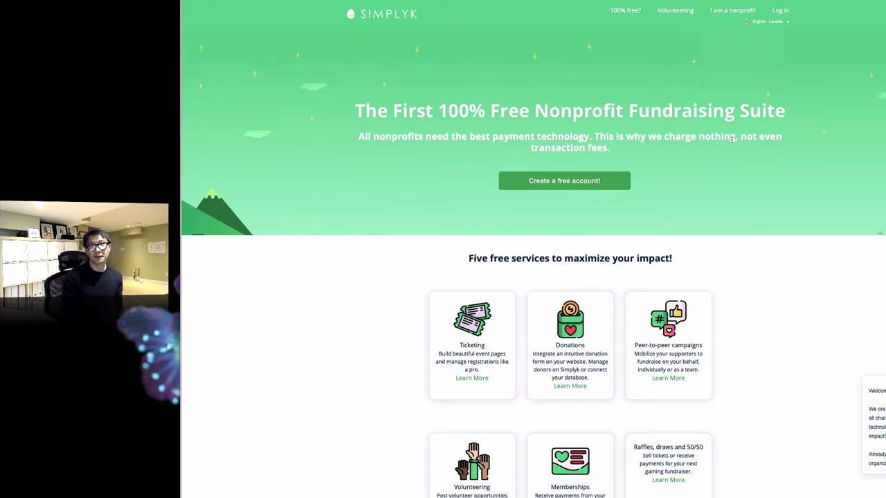
# - Switch to the simplyk.io browser tab to view the Simplyk homepage
pyautogui.click(624, 9)
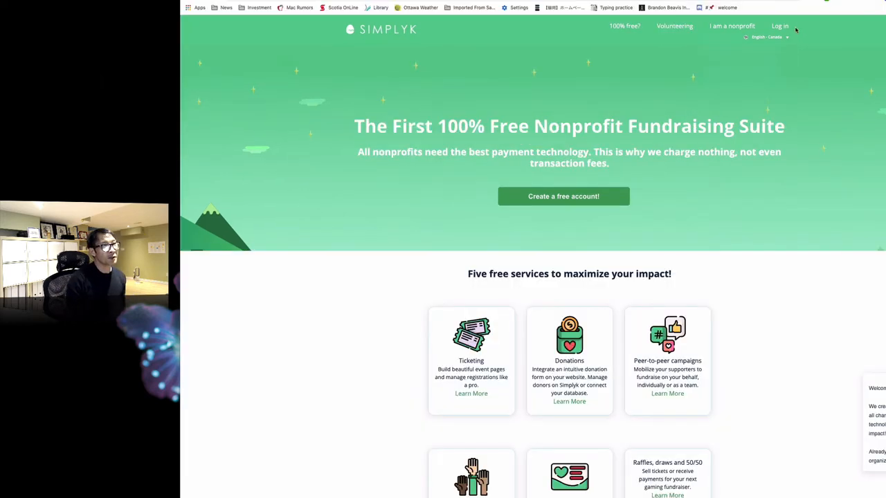
# - Log in to Simplyk with the account email and password
pyautogui.click(779, 26)
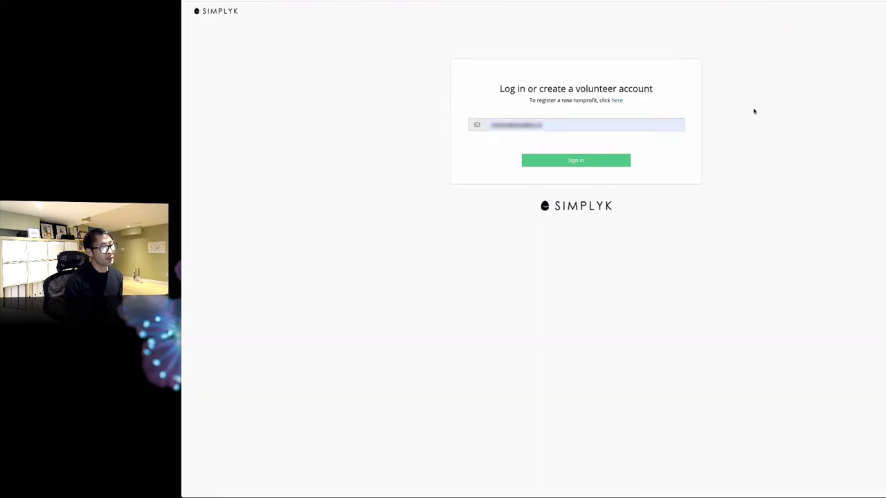
pyautogui.click(575, 160)
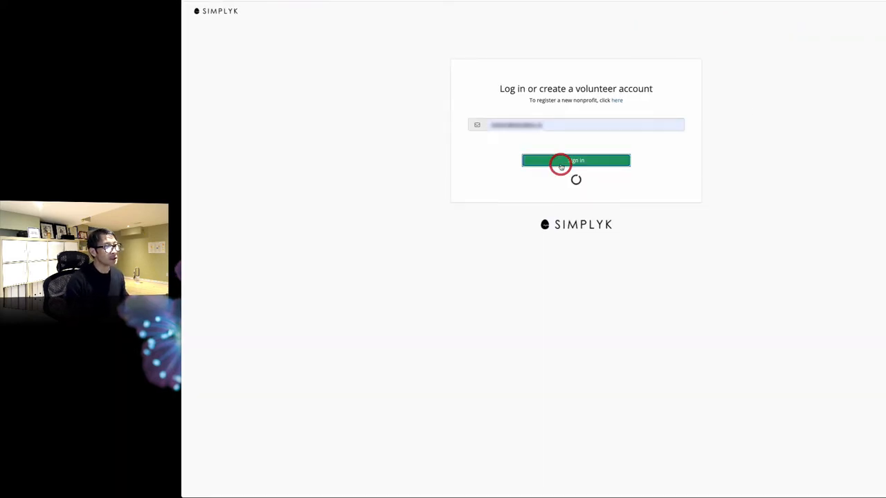
pyautogui.click(575, 160)
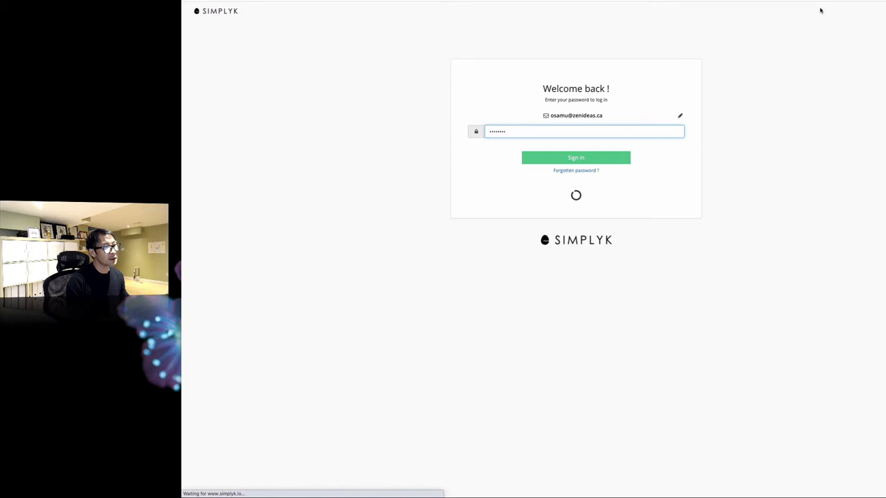
pyautogui.click(575, 158)
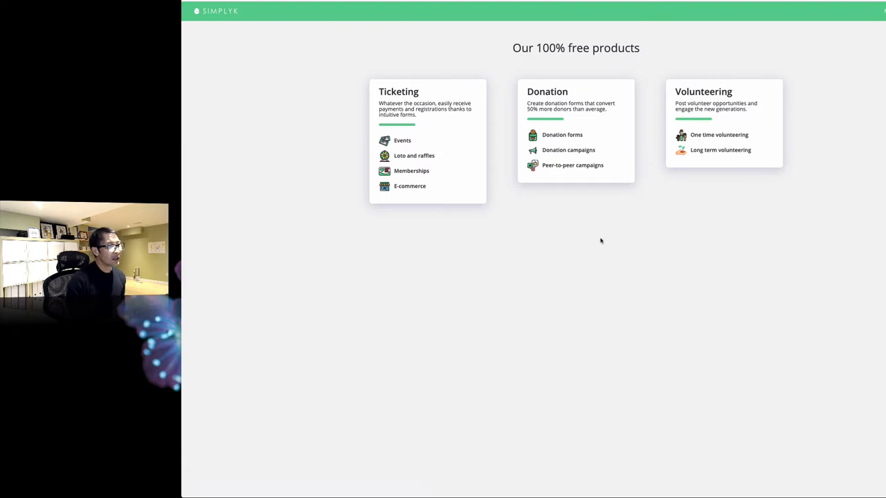
pyautogui.moveTo(568, 151)
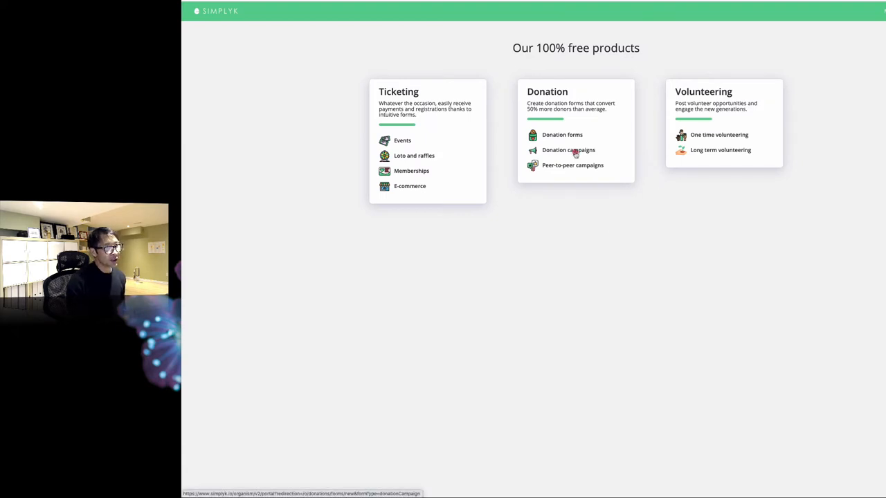
# - Create donation campaign 'Campaign #1' with a 20000 objective in English, then continue
pyautogui.click(568, 150)
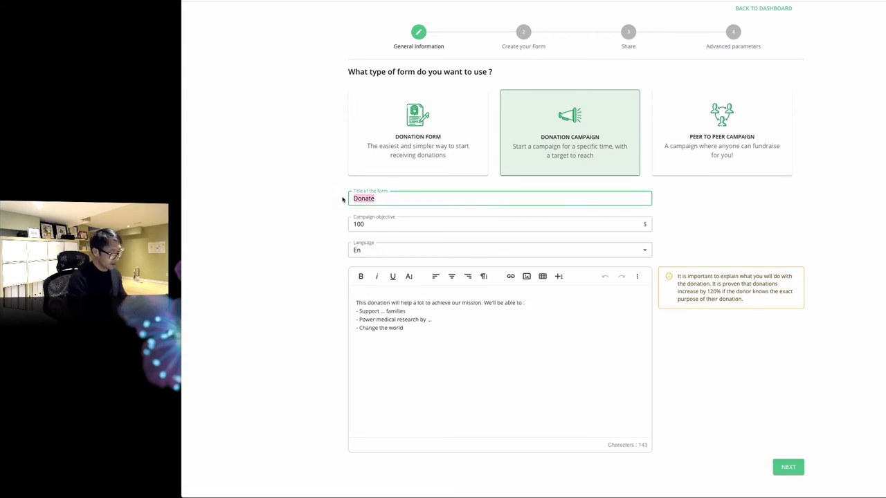
pyautogui.write('Campaign #1')
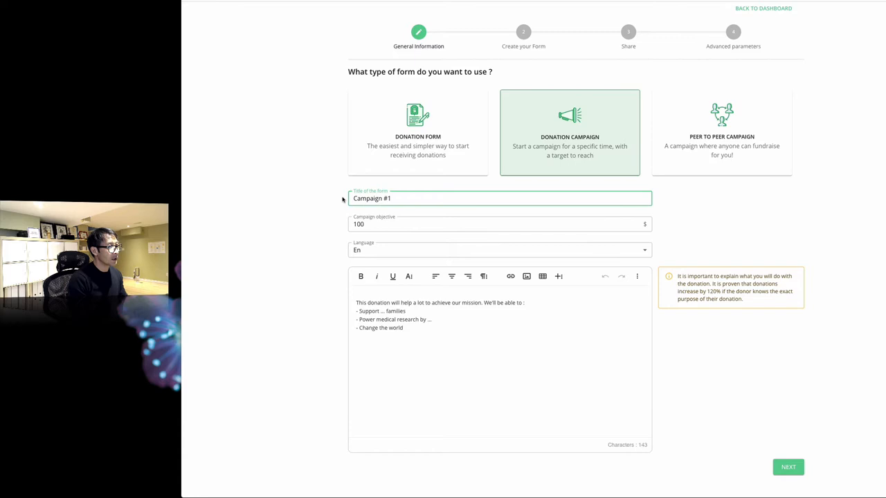
pyautogui.click(498, 224)
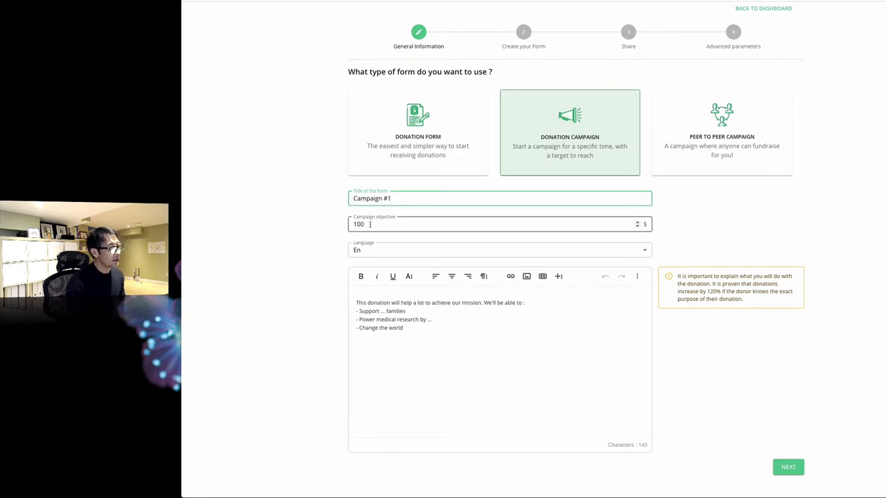
pyautogui.tripleClick(484, 223)
pyautogui.write('20000')
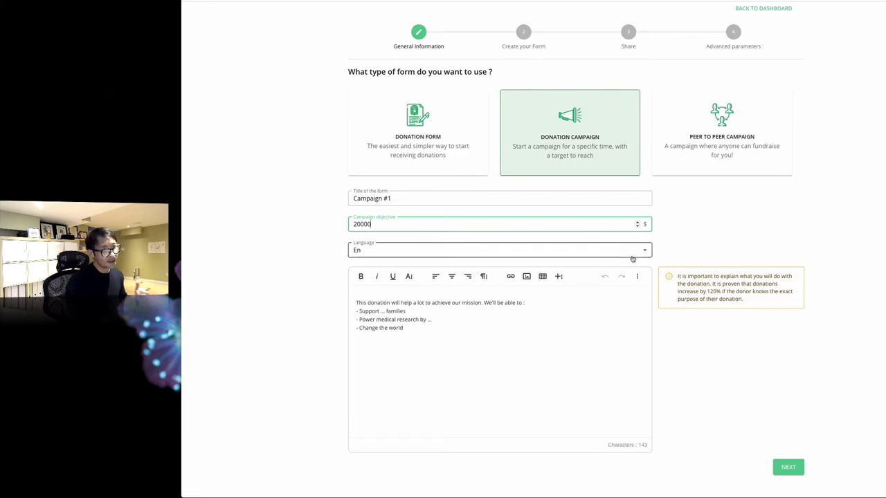
pyautogui.click(500, 250)
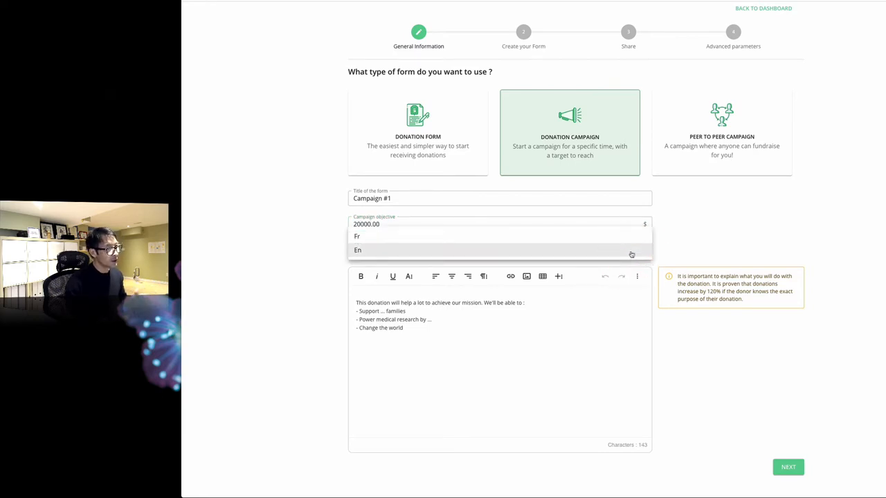
pyautogui.click(357, 250)
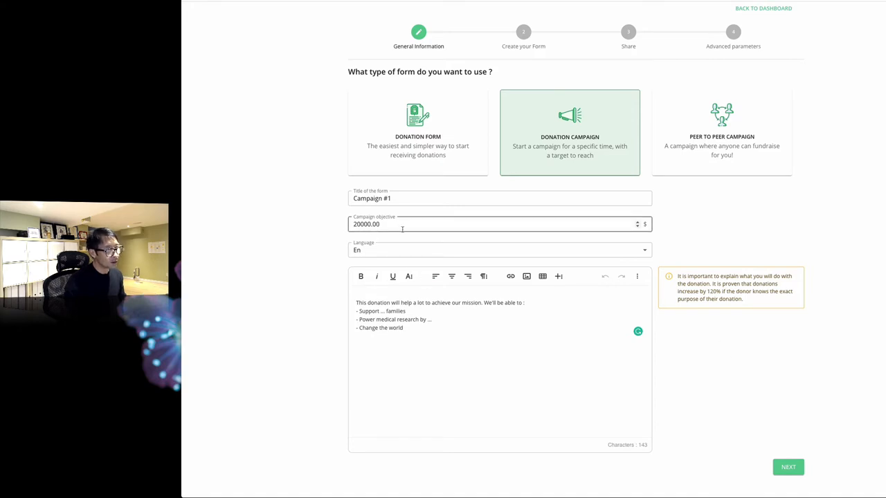
pyautogui.click(787, 467)
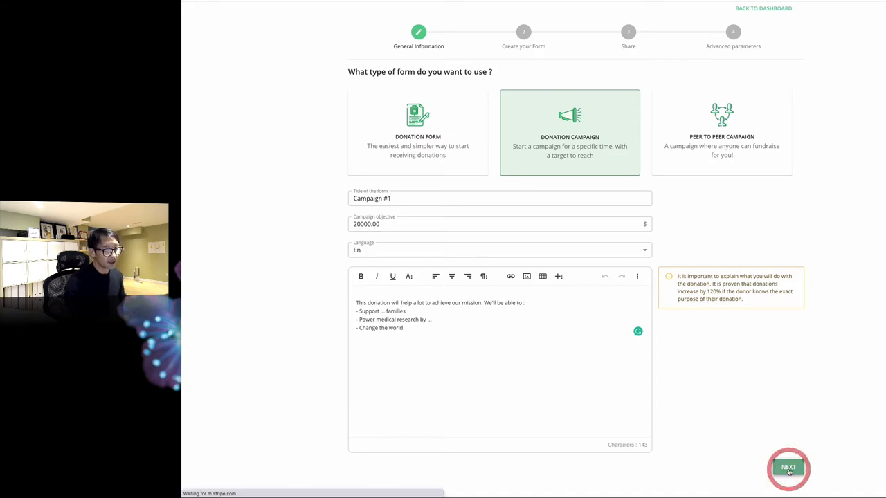
# - Give the donation form a dark green colour and thank-you message 'Thank you for this generous donation!'
pyautogui.click(787, 467)
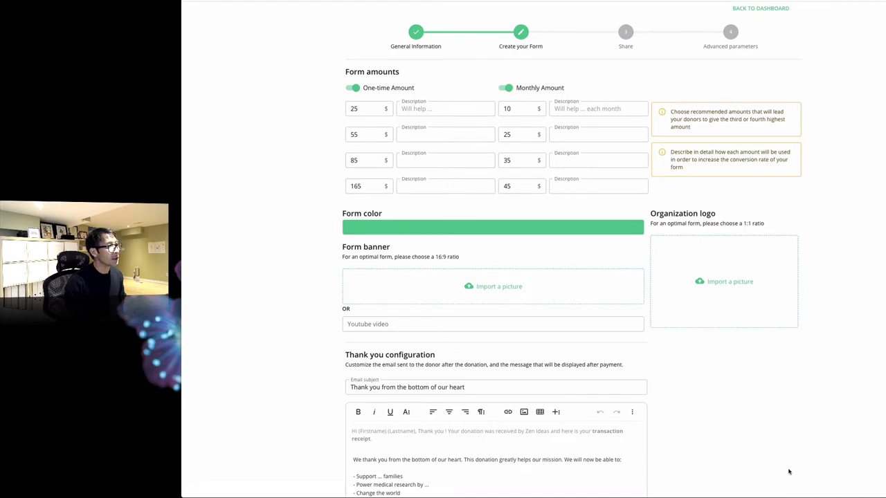
pyautogui.click(369, 108)
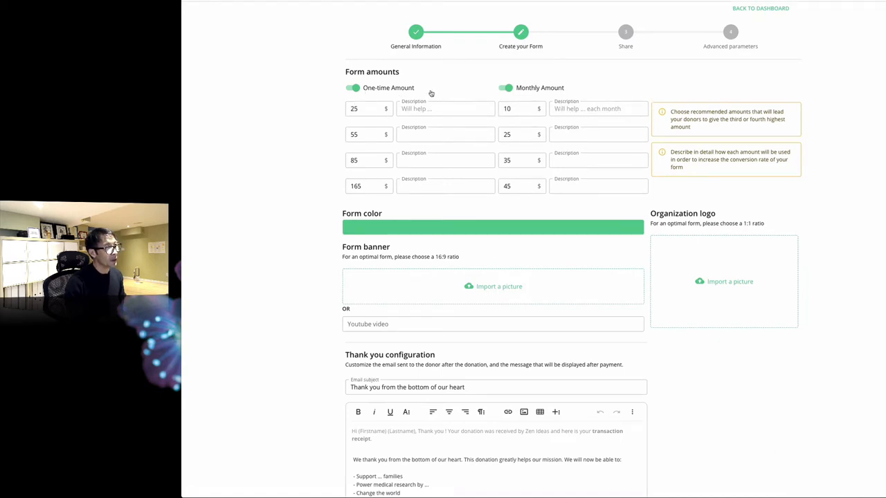
pyautogui.click(515, 108)
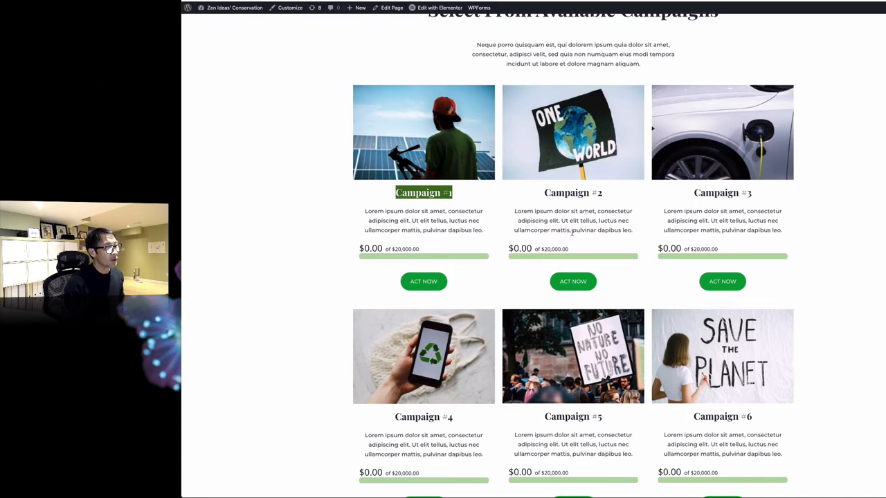
pyautogui.moveTo(482, 288)
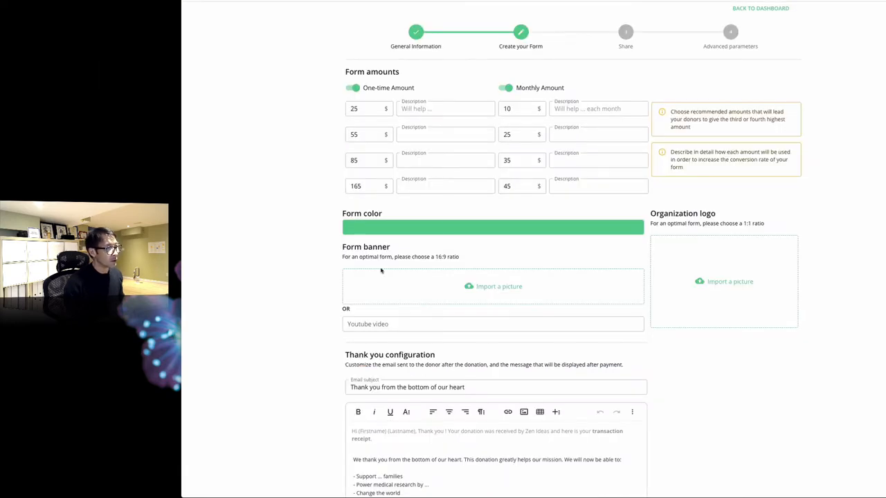
pyautogui.click(492, 227)
pyautogui.write('40a216')
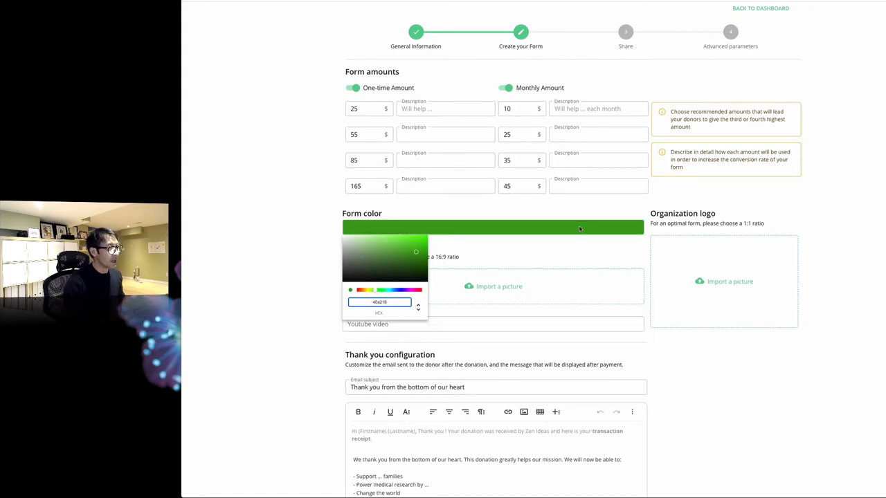
pyautogui.moveTo(587, 254)
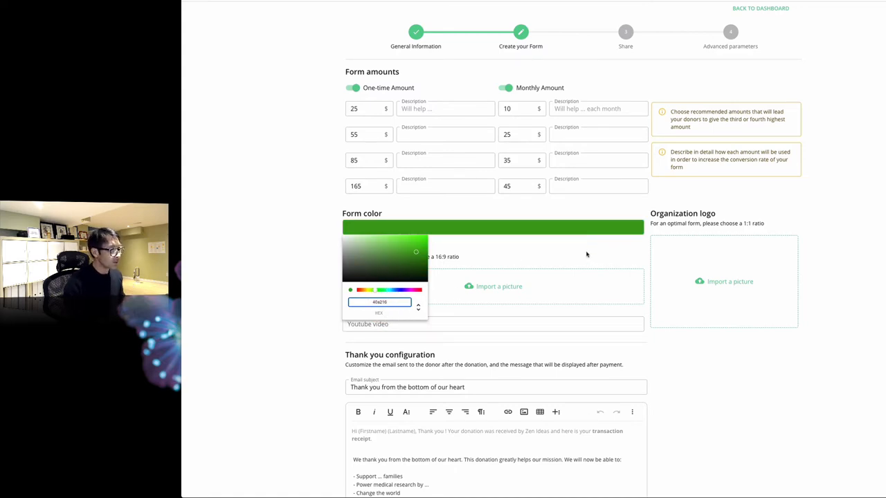
pyautogui.scroll(-3)
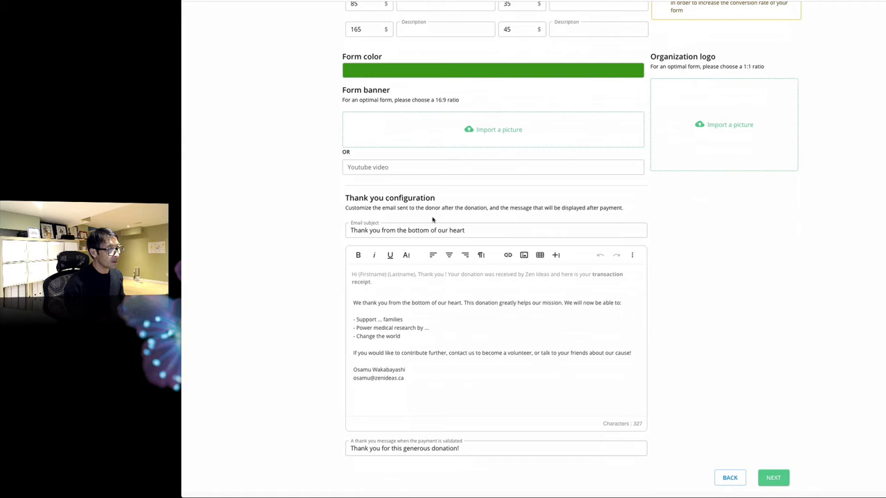
pyautogui.click(434, 230)
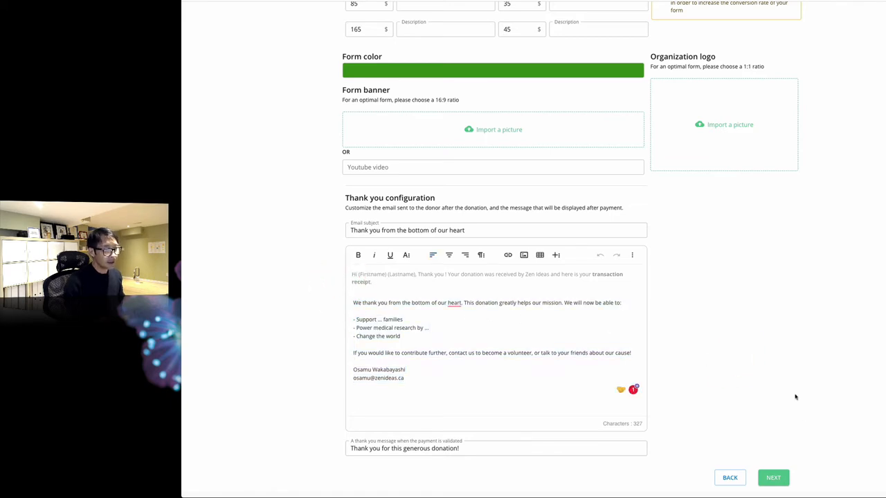
pyautogui.moveTo(773, 478)
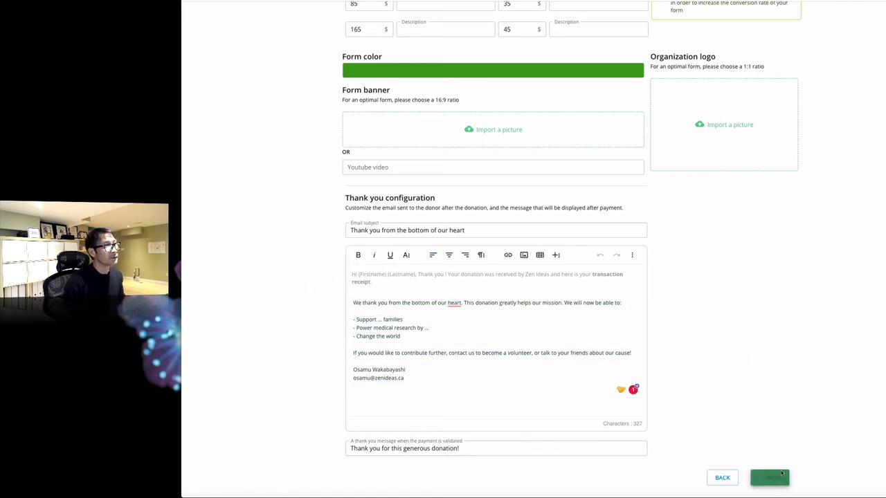
pyautogui.click(768, 477)
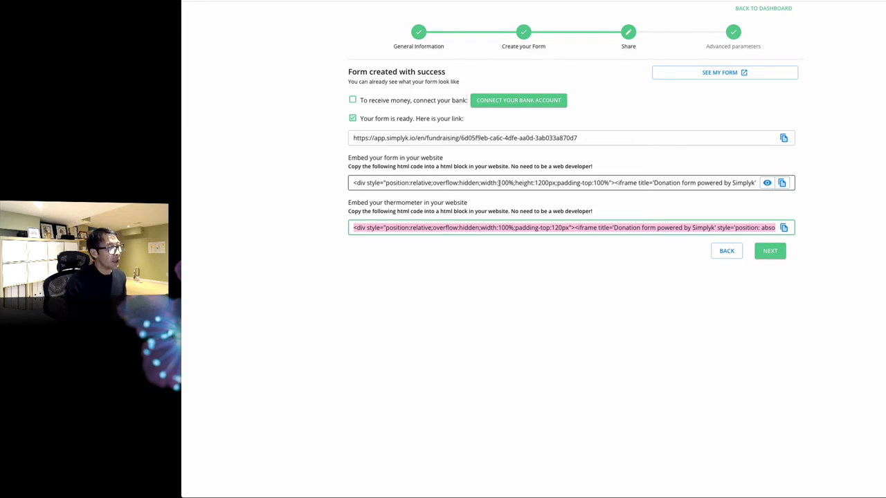
pyautogui.moveTo(541, 233)
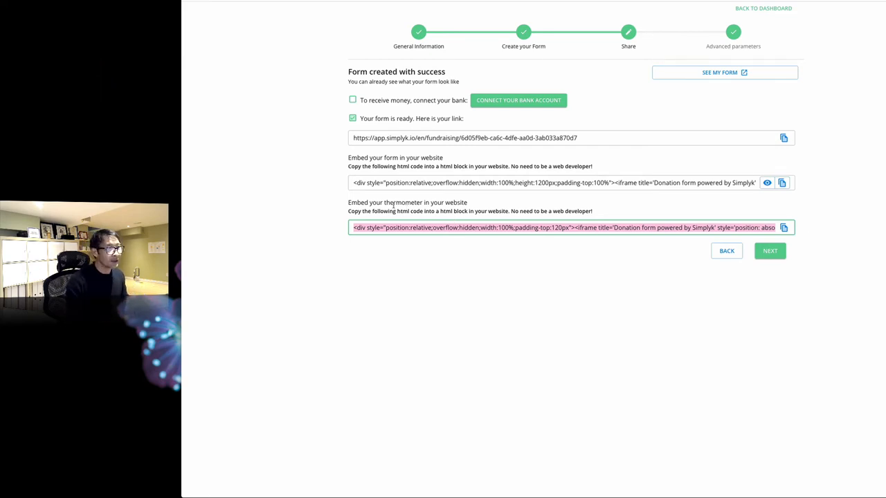
# - Copy the thermometer embed code from the Share step
pyautogui.click(783, 227)
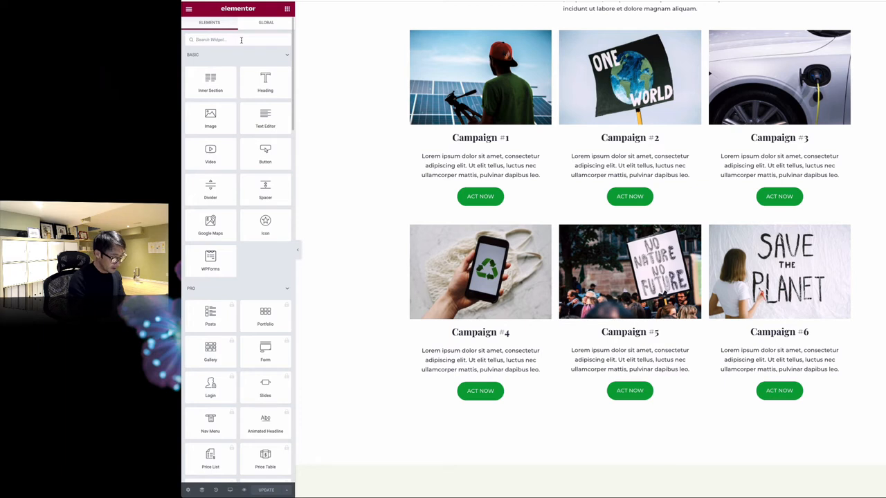
# - Place an HTML code widget under Campaign #1's description for the thermometer embed
pyautogui.write('code')
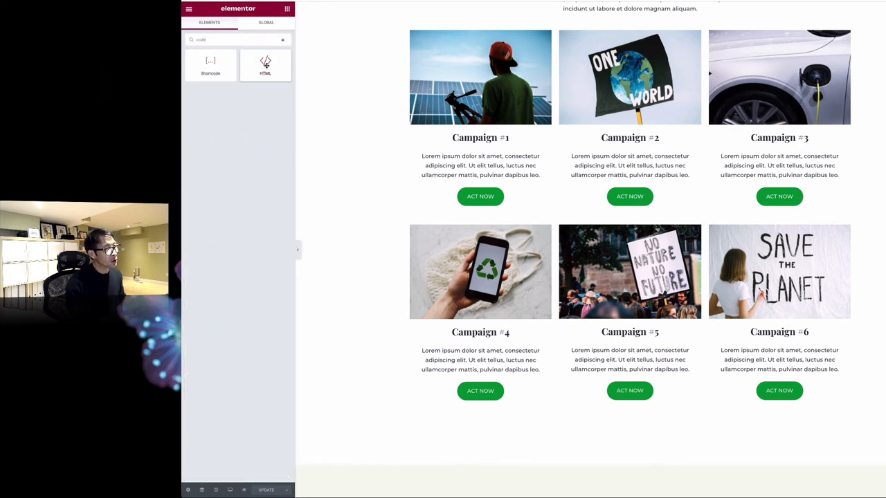
pyautogui.moveTo(265, 64); pyautogui.dragTo(344, 119)
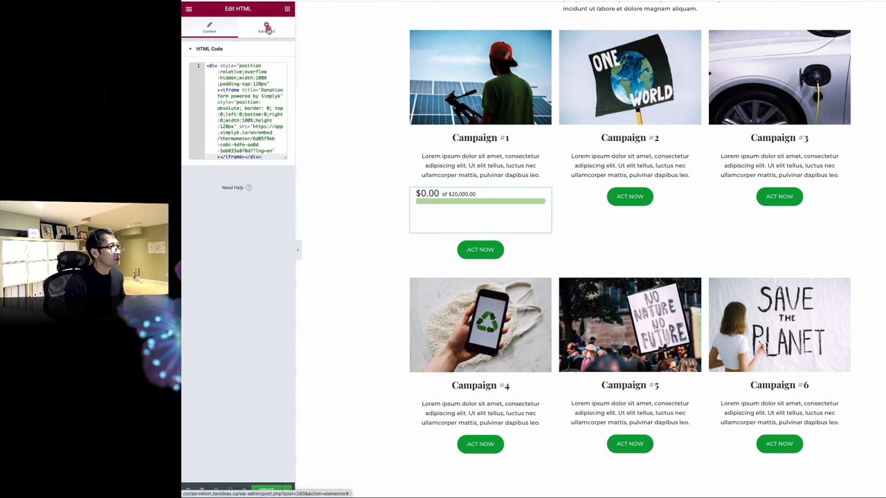
# - Set the thermometer widget's bottom margin to -55 in its Advanced settings
pyautogui.click(266, 28)
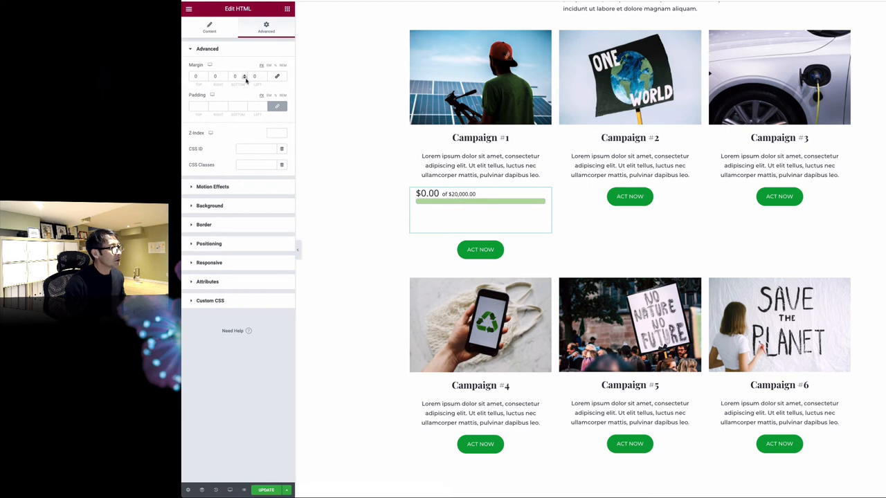
pyautogui.click(244, 78)
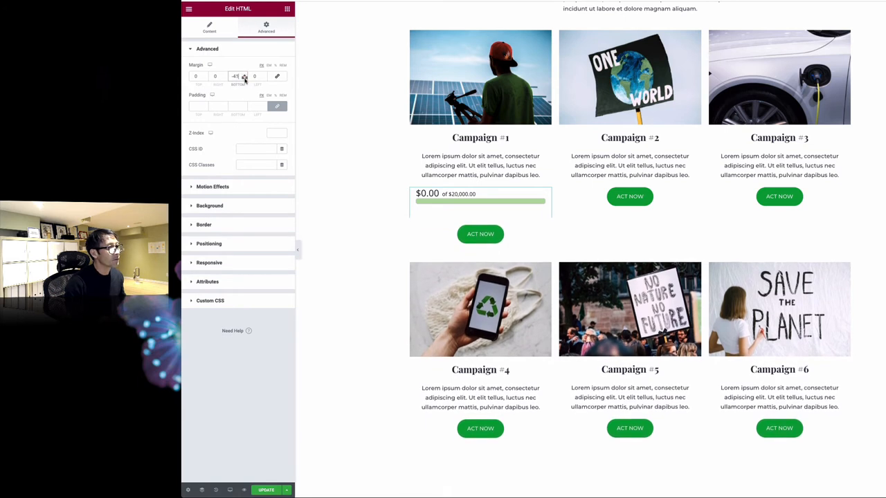
pyautogui.click(235, 76)
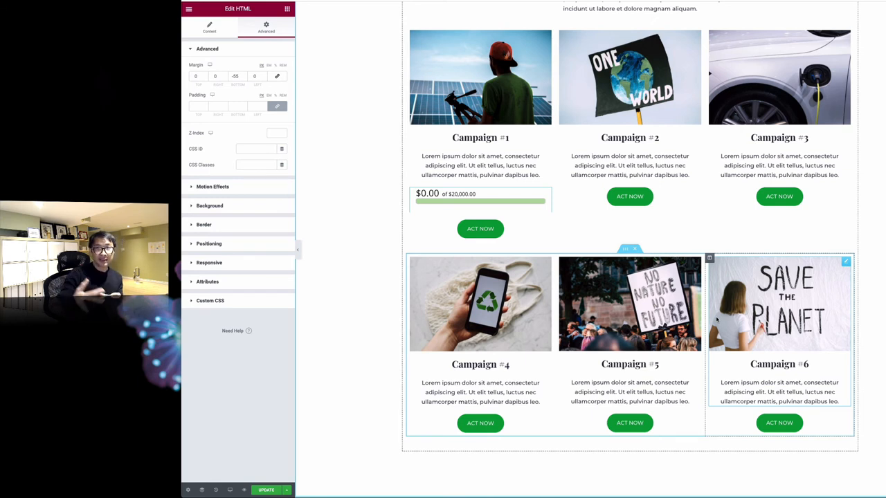
pyautogui.click(629, 305)
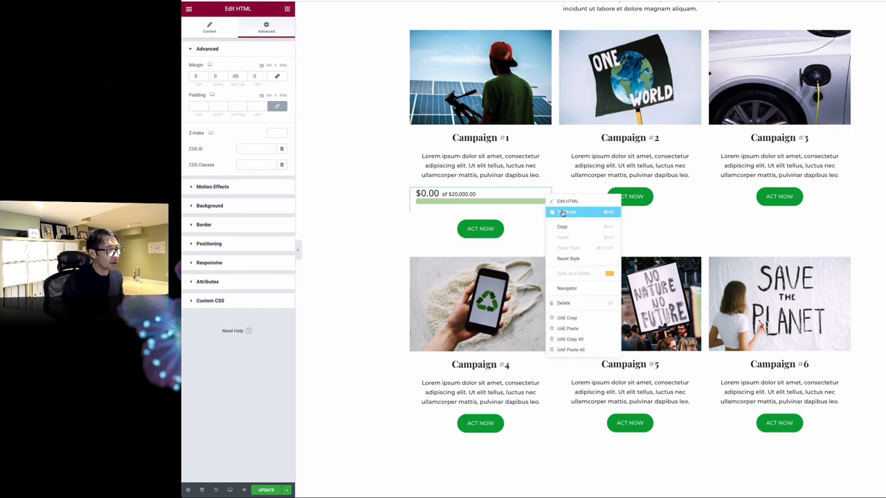
# - Duplicate the thermometer widget for the other campaign cards
pyautogui.click(566, 202)
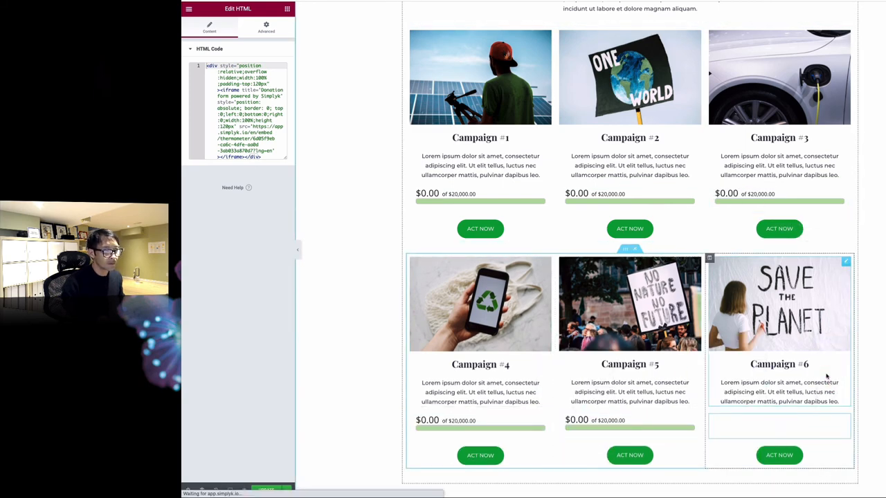
pyautogui.scroll(-3)
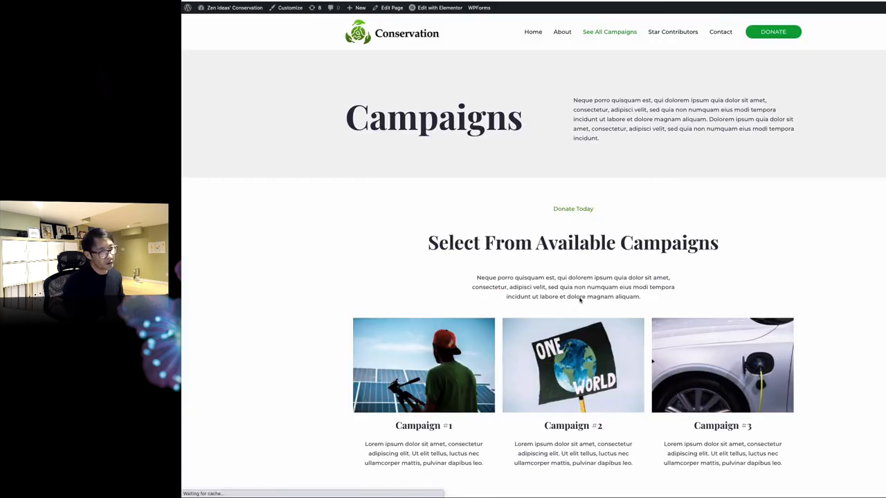
# - Scroll through the live Campaigns page checking all six $0.00 of $20,000 thermometers
pyautogui.scroll(-3)
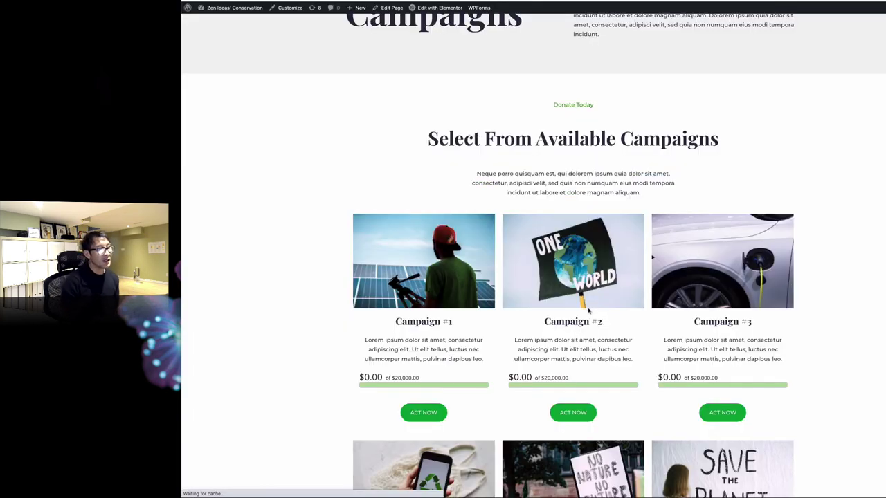
pyautogui.scroll(-3)
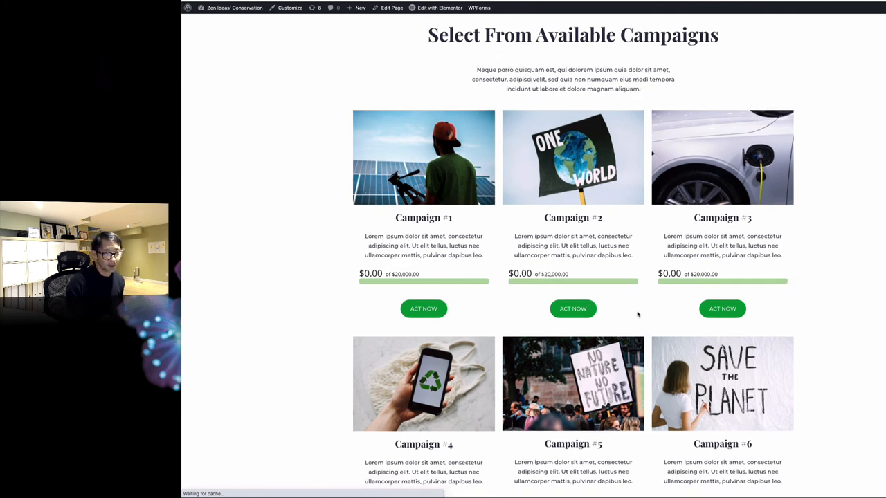
pyautogui.scroll(-3)
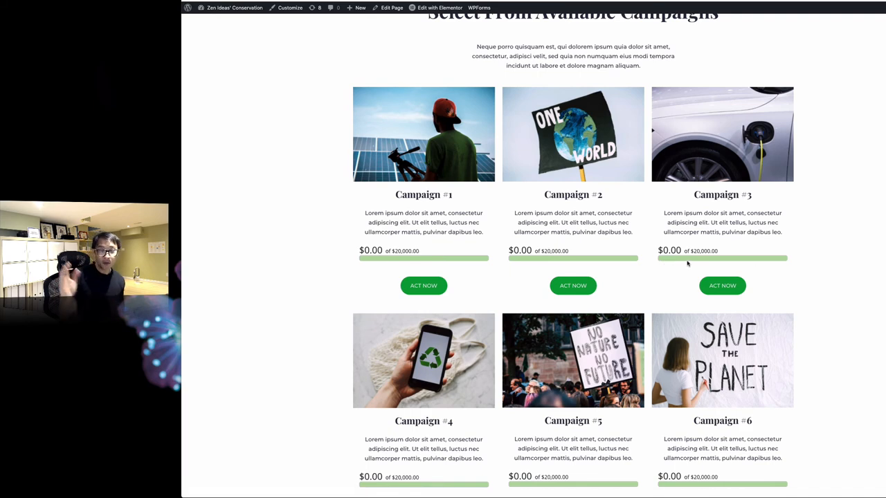
pyautogui.scroll(-3)
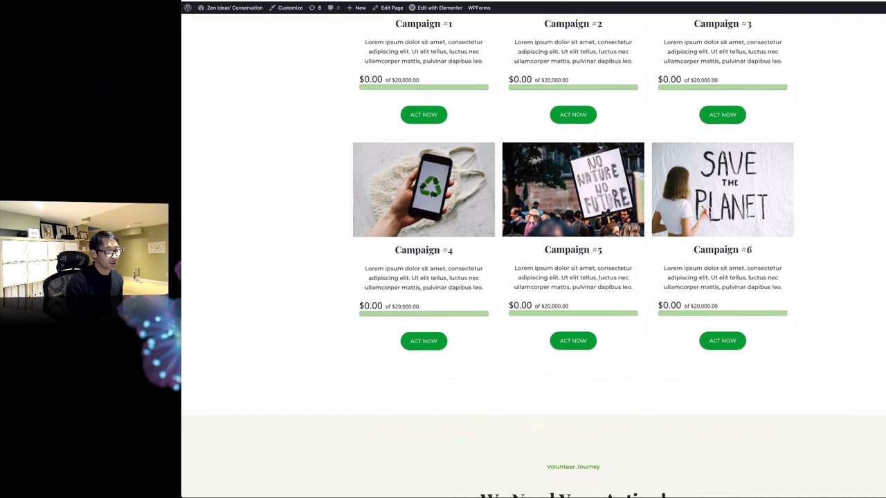
pyautogui.scroll(3)
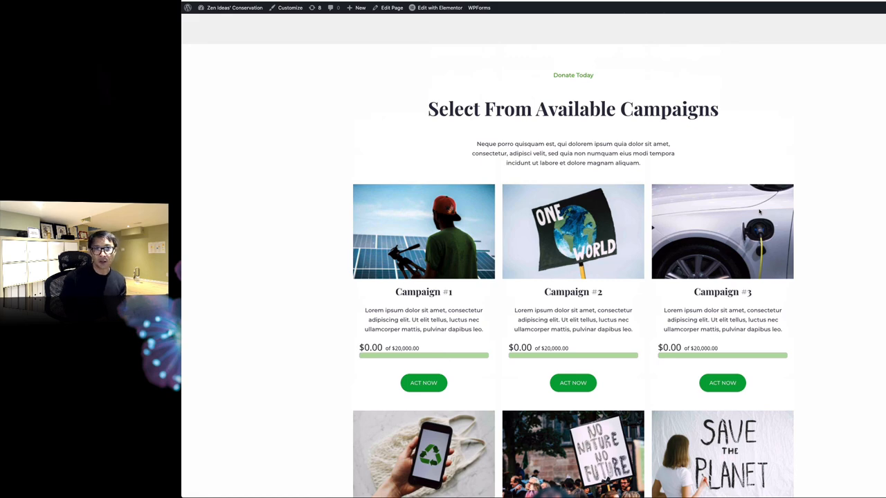
pyautogui.scroll(3)
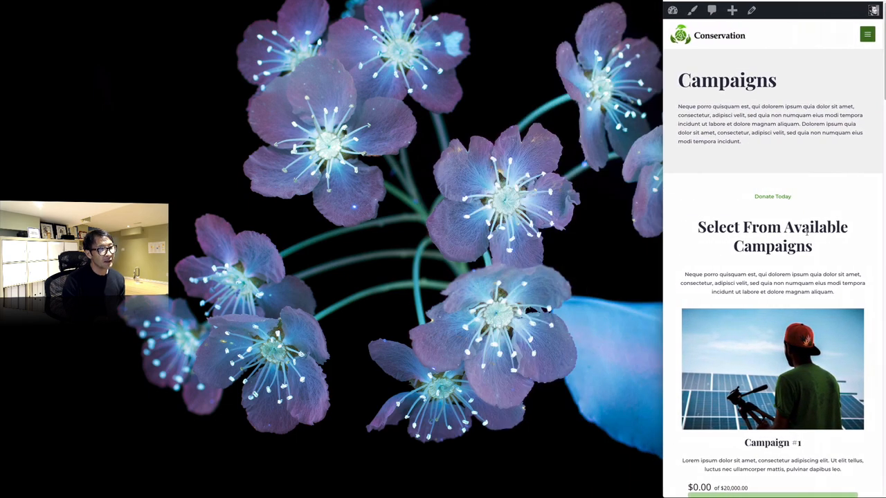
pyautogui.scroll(-3)
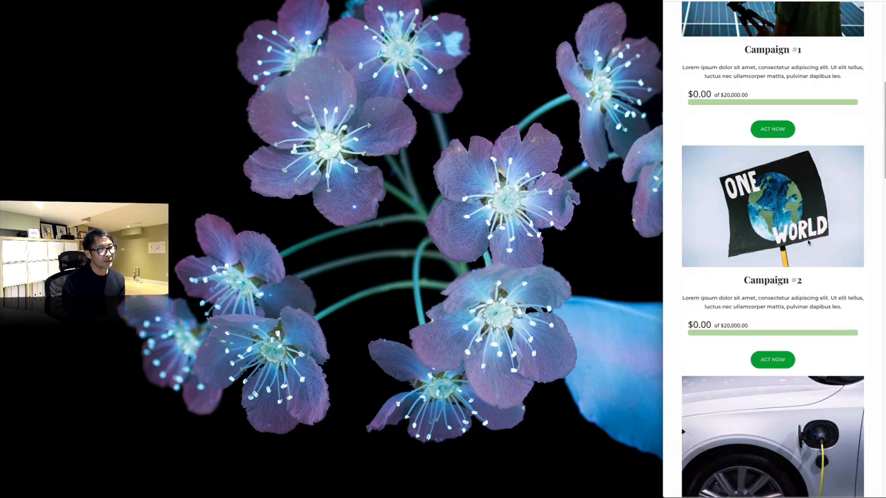
pyautogui.scroll(-3)
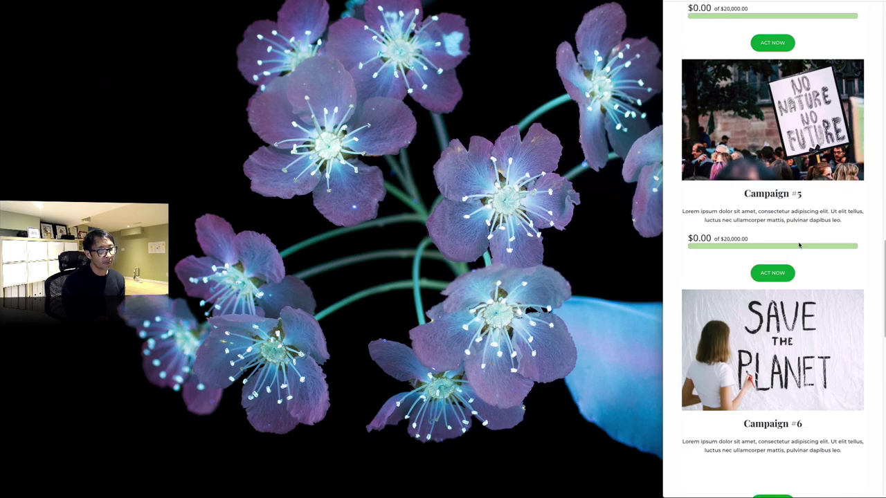
pyautogui.scroll(3)
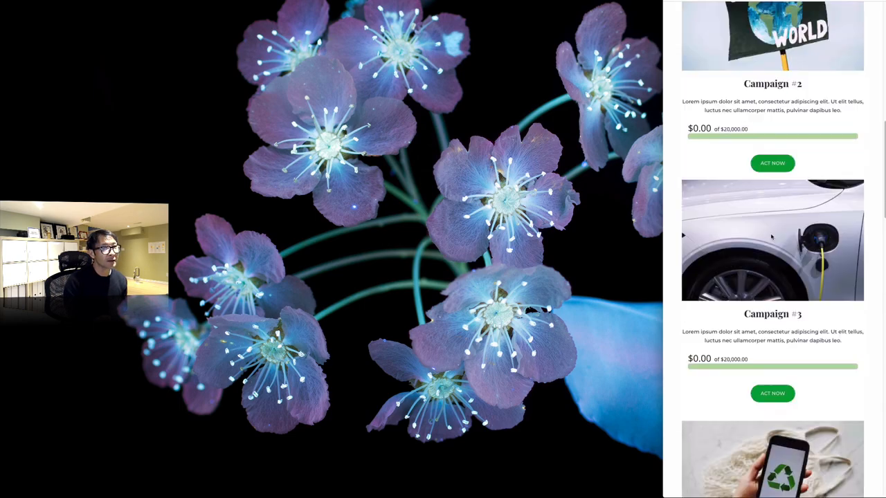
pyautogui.scroll(3)
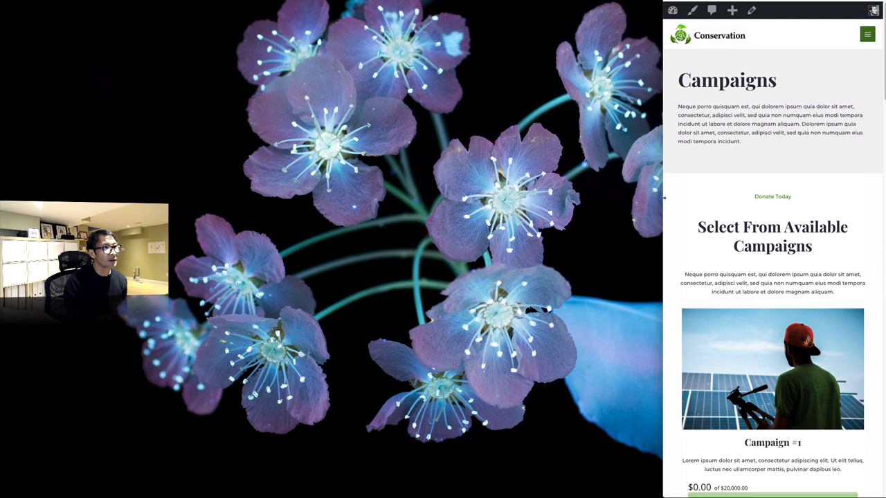